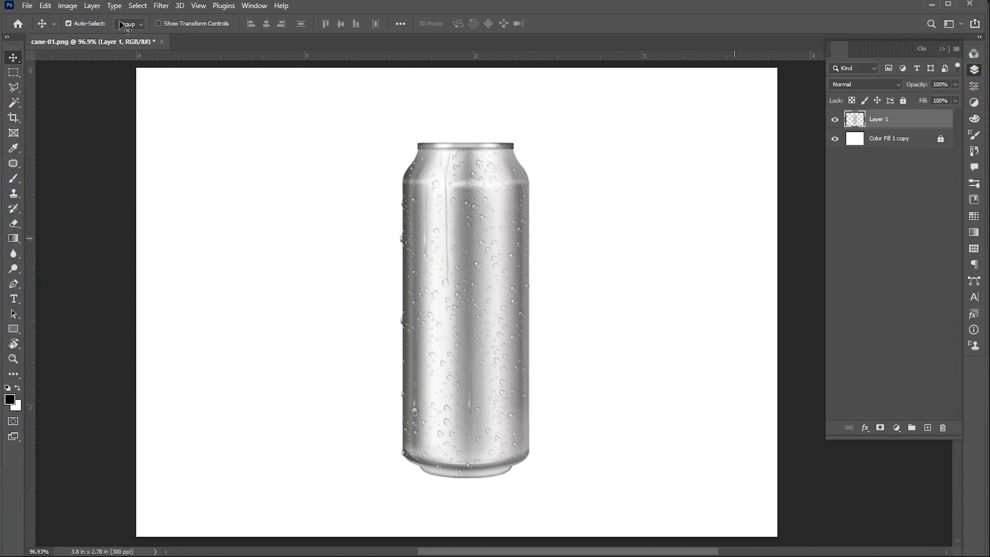
Duplicate the silver can layer via Layer Via Copy to get 'Layer 1 copy'
{"action": "left_click", "coordinate": [92, 6]}
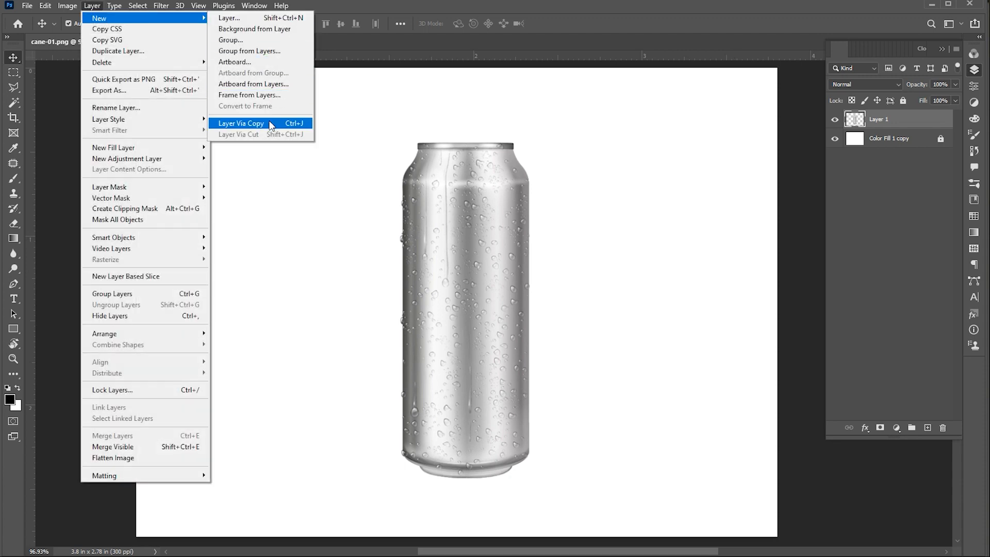
{"action": "left_click", "coordinate": [240, 123]}
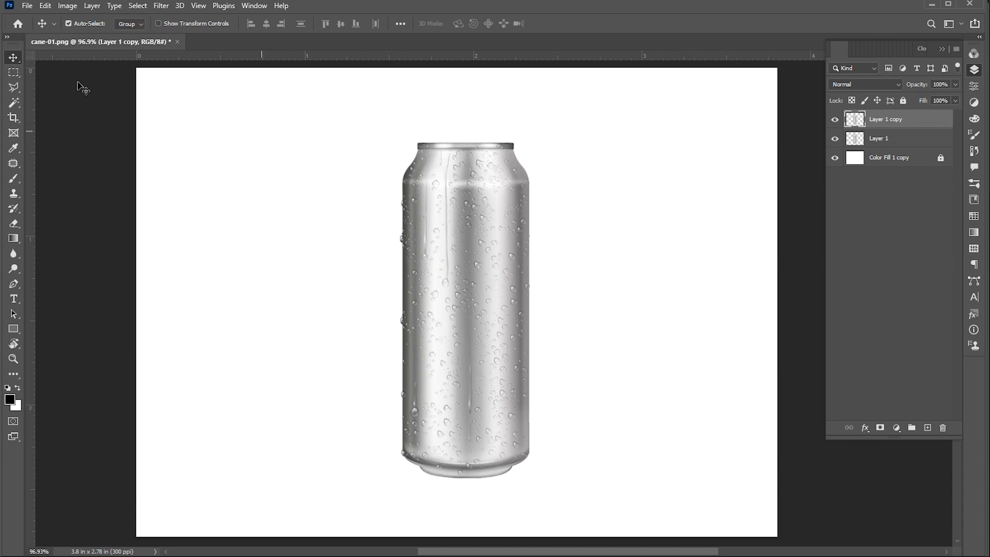
Place the '29396 [Converted]-01' fruit label file embedded as a new top layer
{"action": "left_click", "coordinate": [27, 6]}
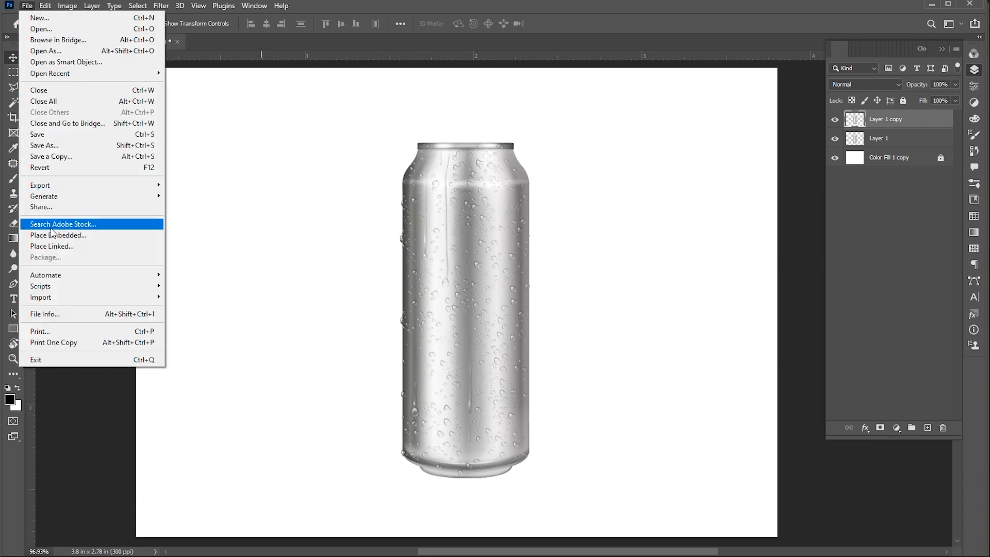
{"action": "left_click", "coordinate": [58, 235]}
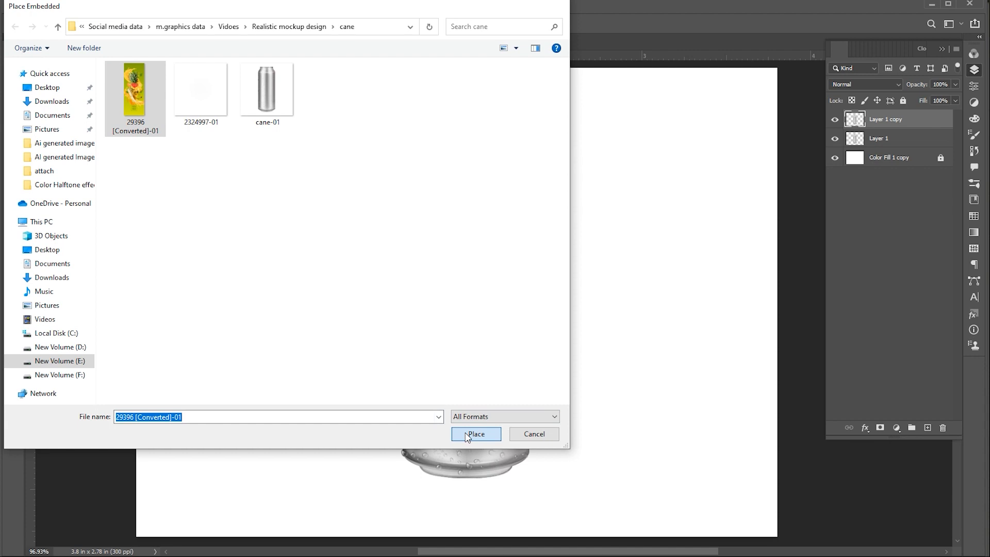
{"action": "left_click", "coordinate": [475, 434]}
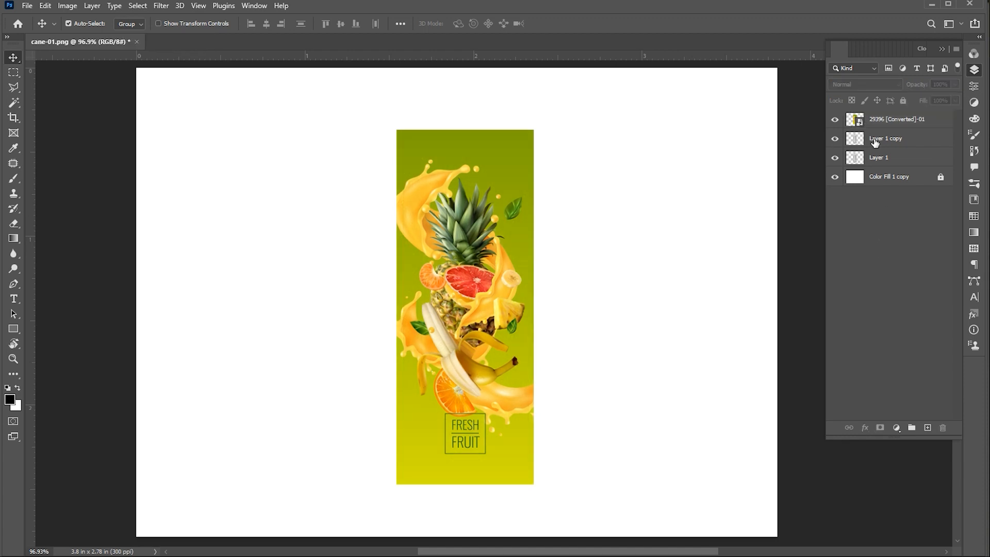
Move the label below 'Layer 1 copy' and clip it to the lower can layer
{"action": "left_click_drag", "start_coordinate": [885, 139], "coordinate": [885, 116]}
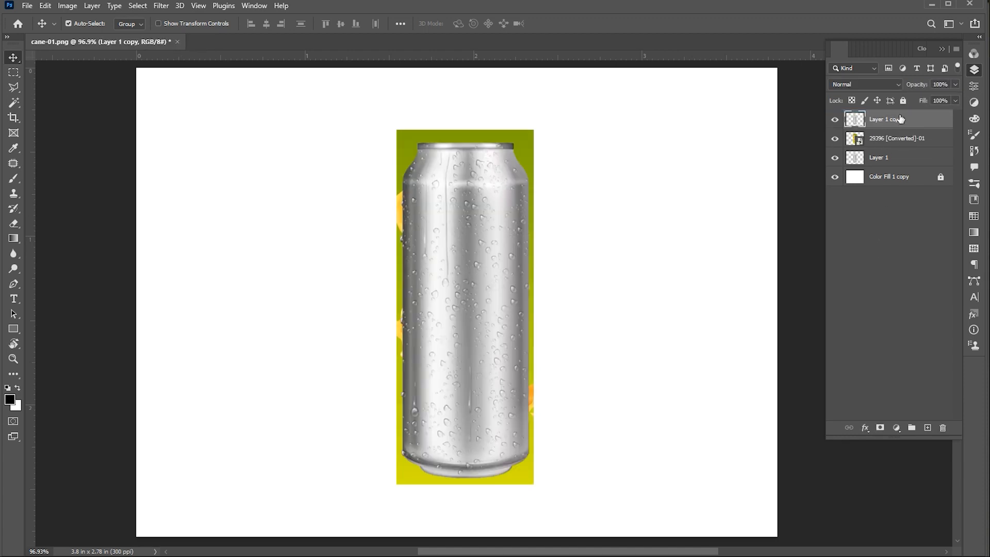
{"action": "left_click", "coordinate": [894, 138]}
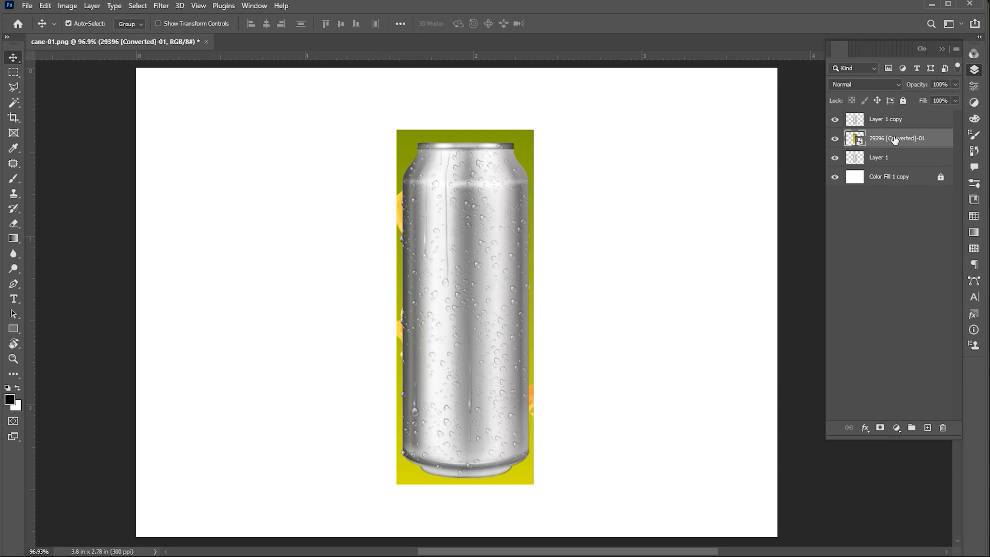
{"action": "right_click", "coordinate": [895, 138]}
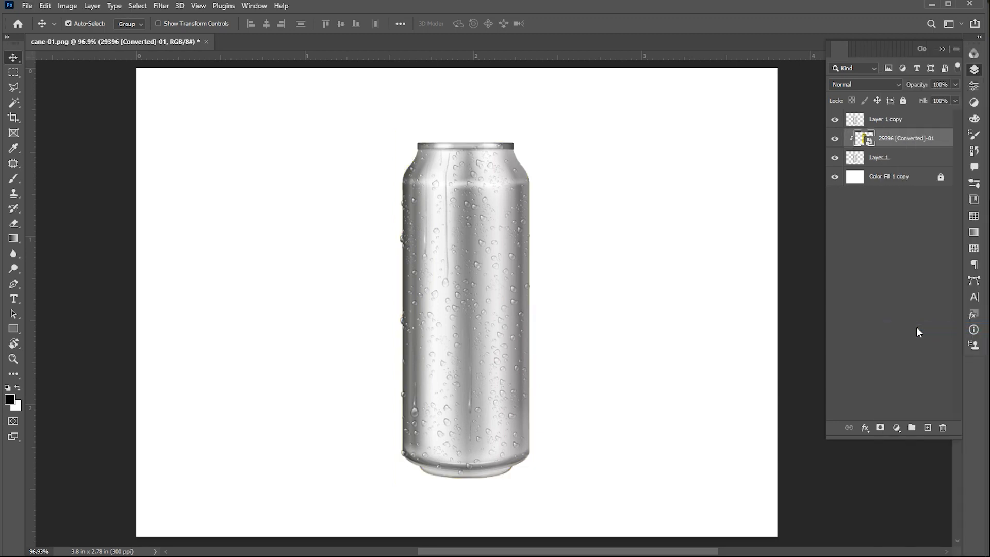
{"action": "left_click", "coordinate": [885, 118]}
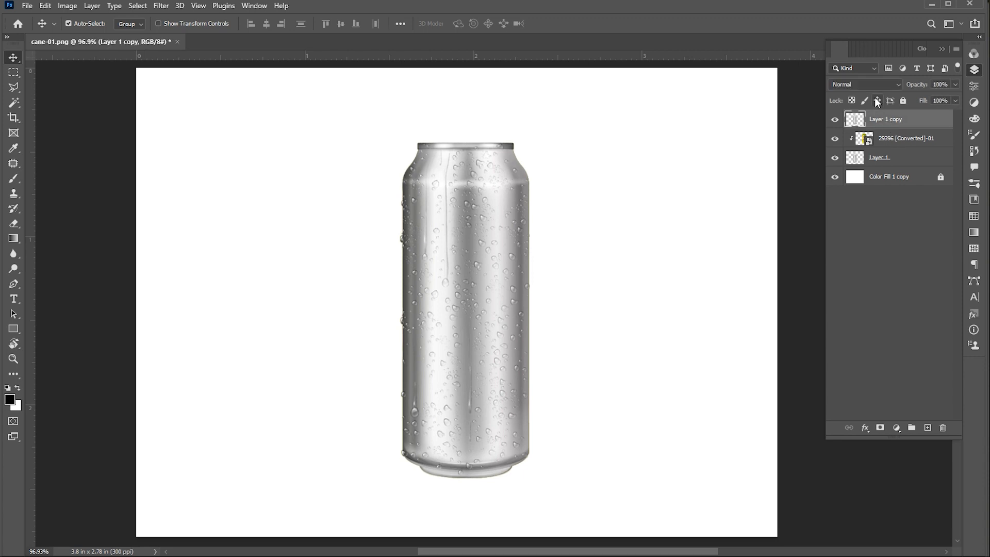
{"action": "left_click", "coordinate": [864, 83]}
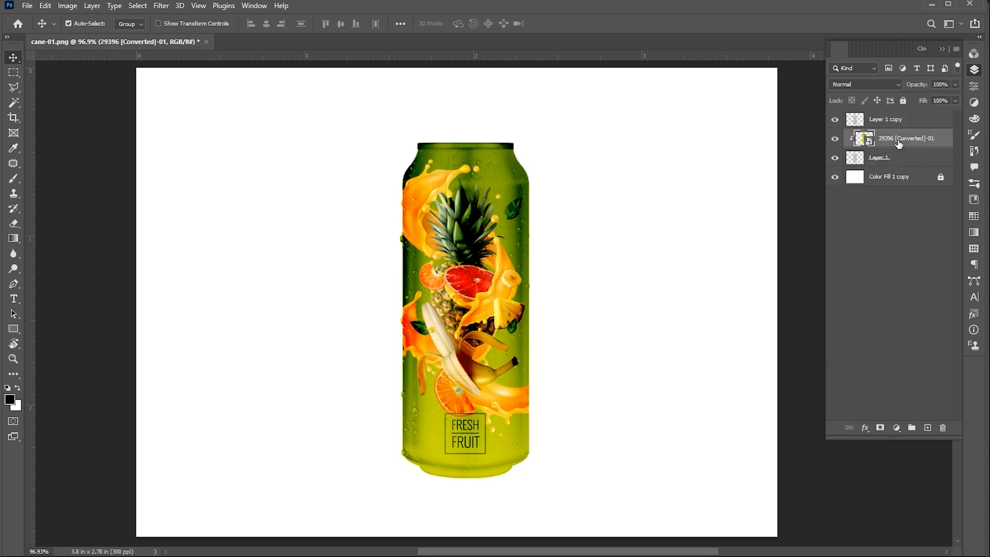
Duplicate the clipped label, set it to Overlay and lower its opacity to brighten the can
{"action": "left_click", "coordinate": [92, 6]}
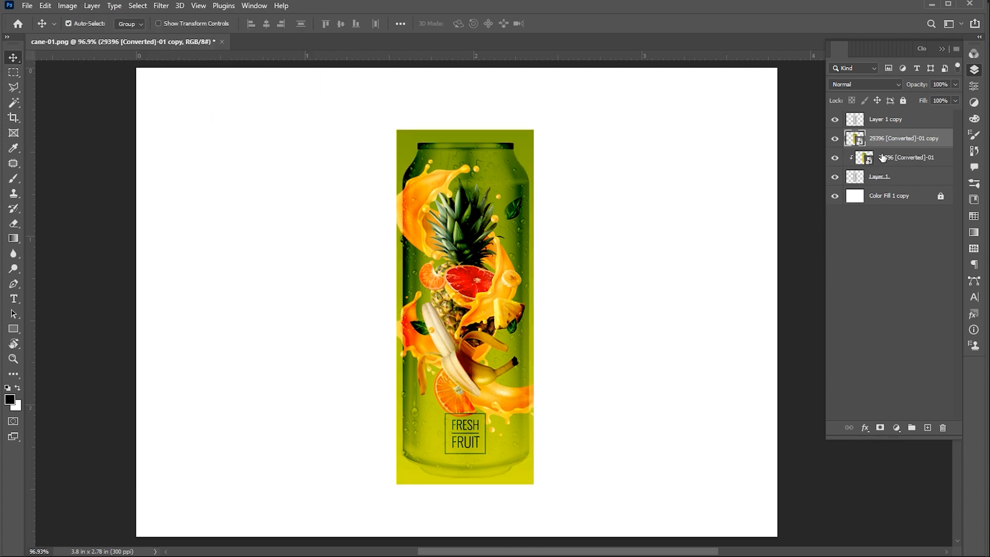
{"action": "right_click", "coordinate": [904, 139]}
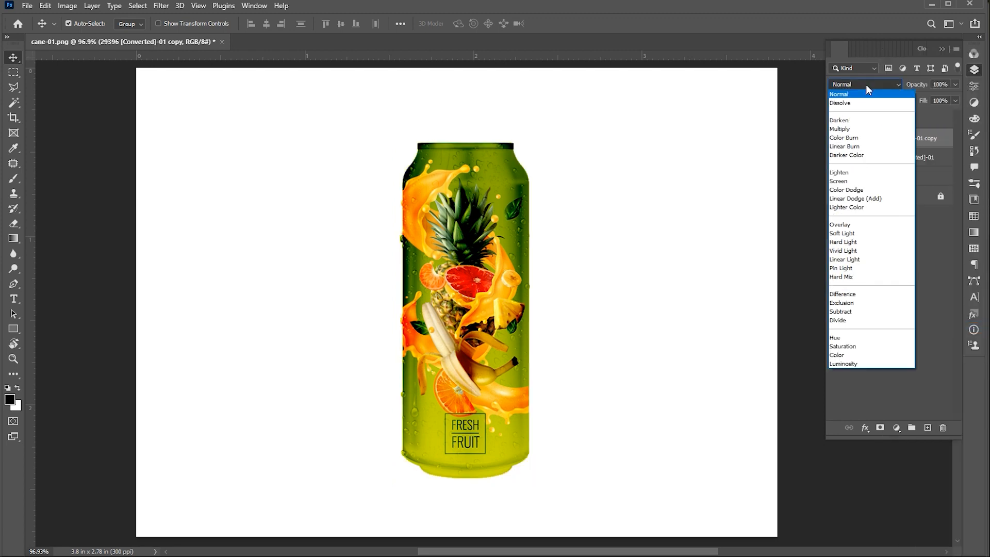
{"action": "left_click", "coordinate": [839, 224]}
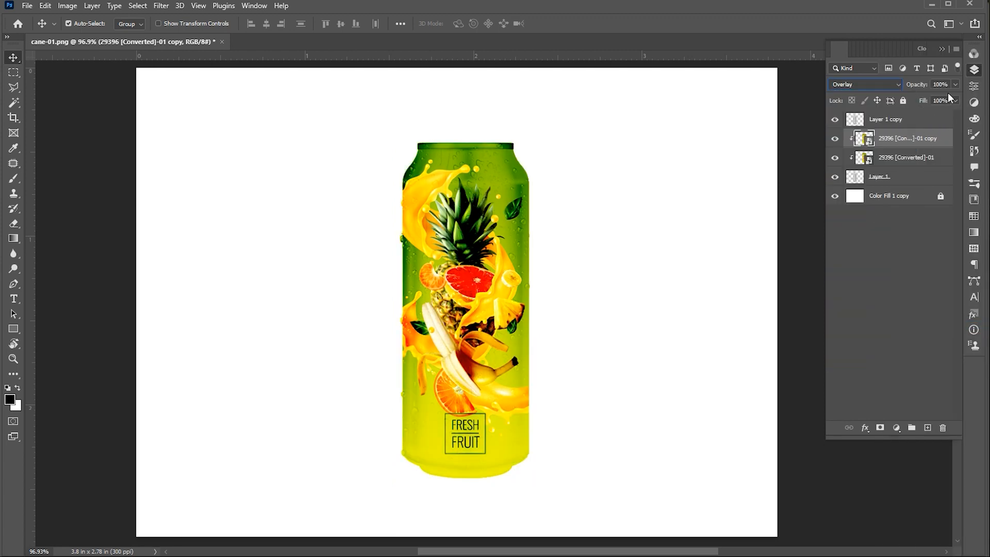
{"action": "left_click_drag", "start_coordinate": [954, 100], "coordinate": [941, 100]}
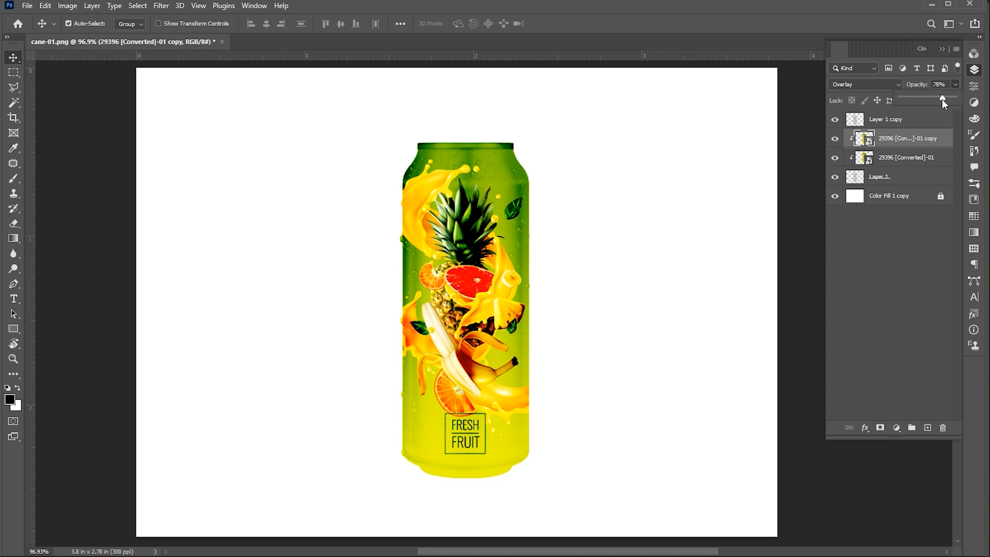
{"action": "left_click_drag", "start_coordinate": [943, 100], "coordinate": [916, 100]}
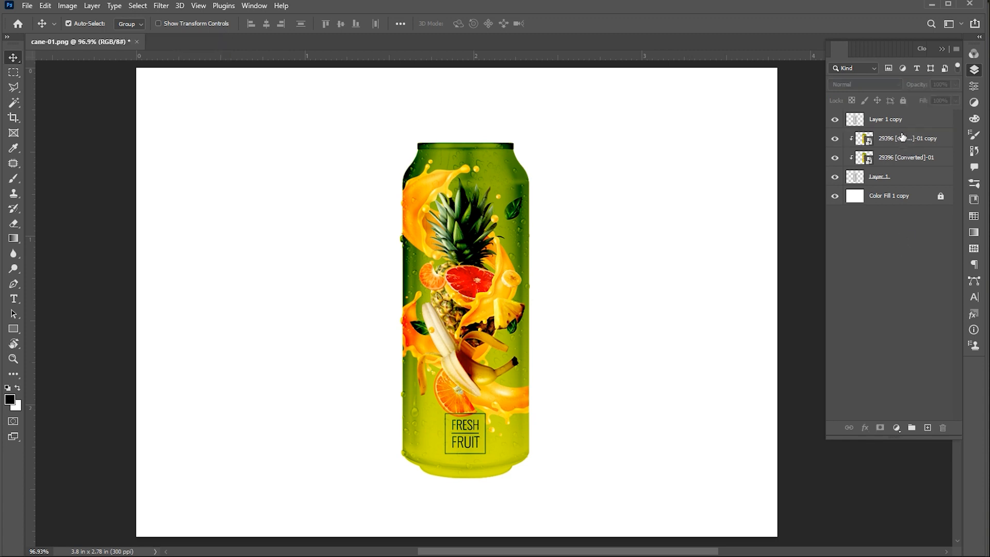
Clip a third label copy to the top can in Normal mode at about 22% opacity
{"action": "left_click", "coordinate": [903, 138]}
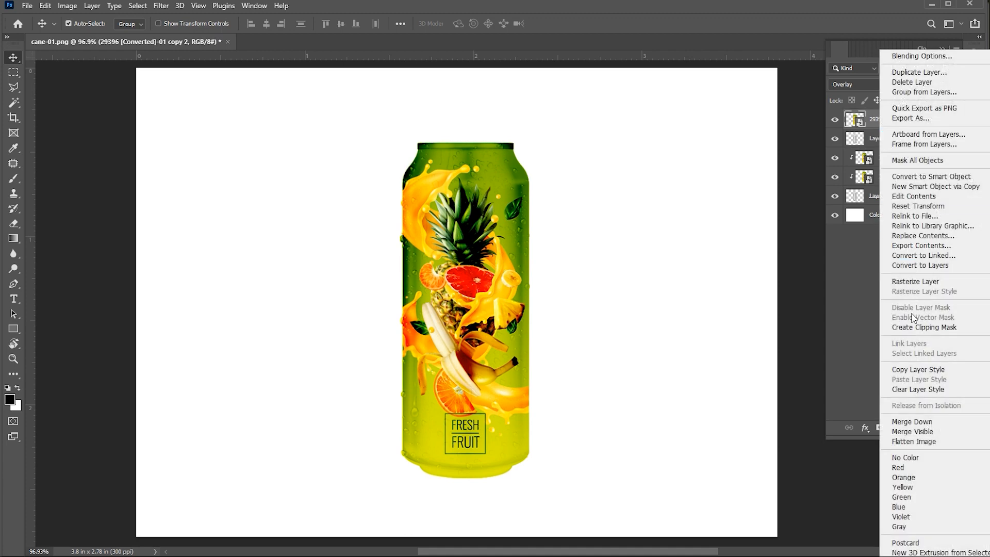
{"action": "left_click", "coordinate": [853, 84]}
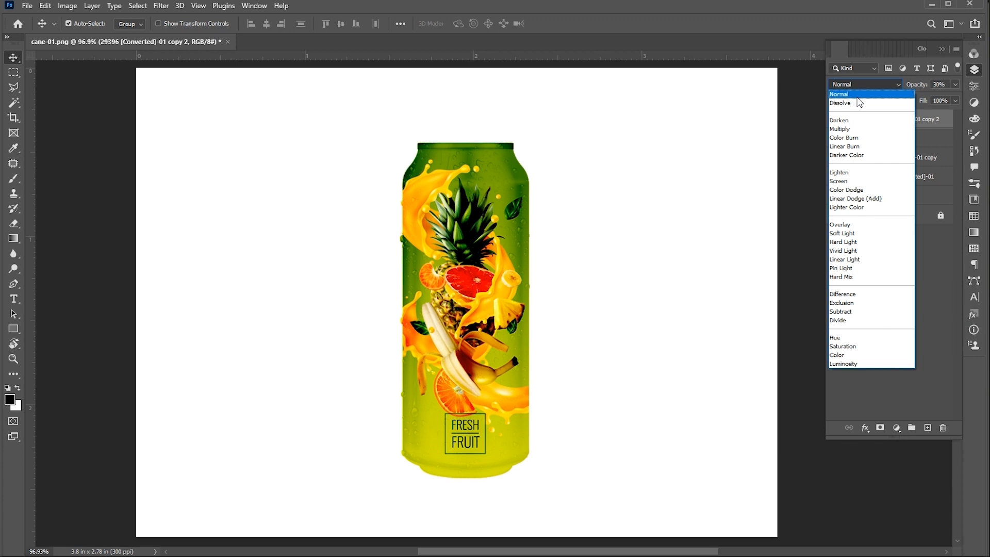
{"action": "left_click", "coordinate": [840, 94]}
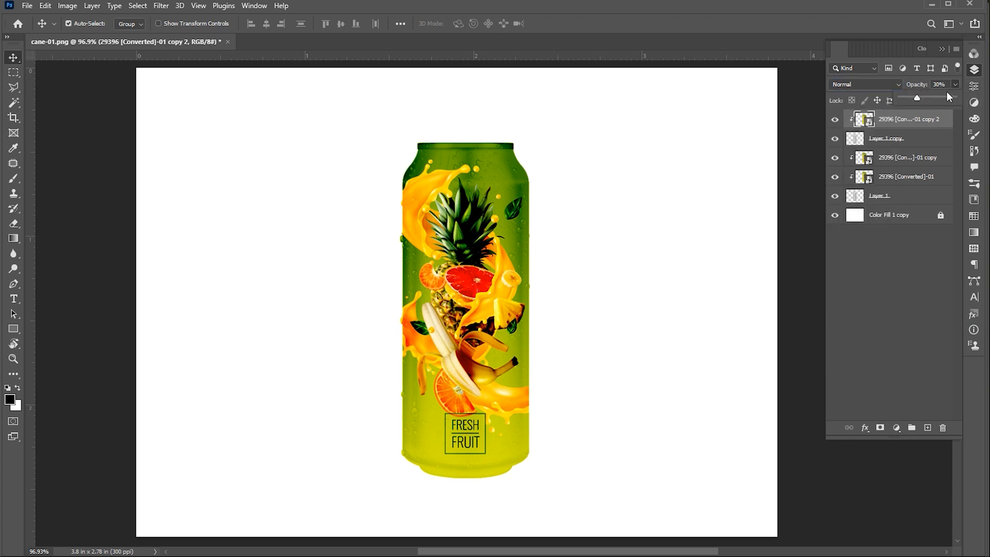
{"action": "left_click_drag", "start_coordinate": [915, 98], "coordinate": [910, 98]}
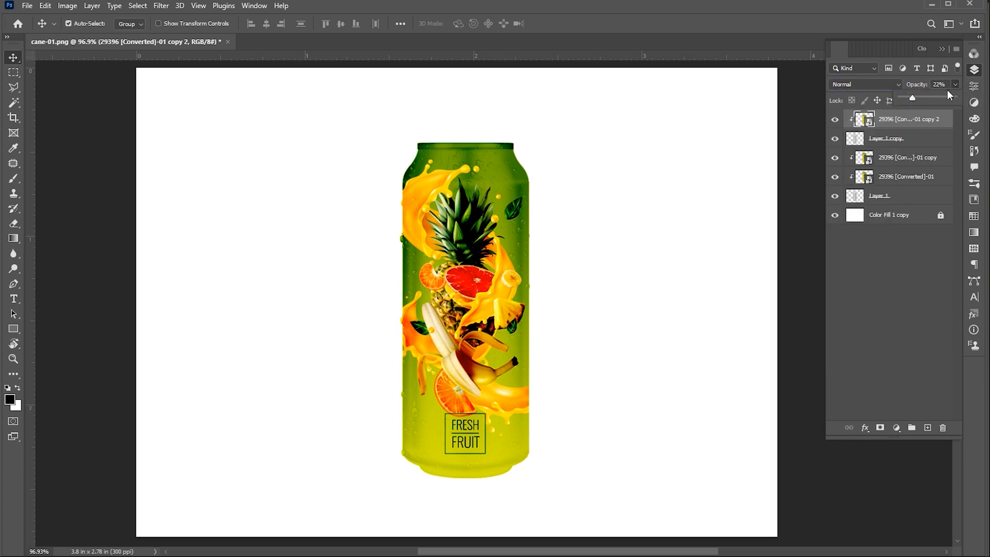
{"action": "left_click", "coordinate": [940, 83]}
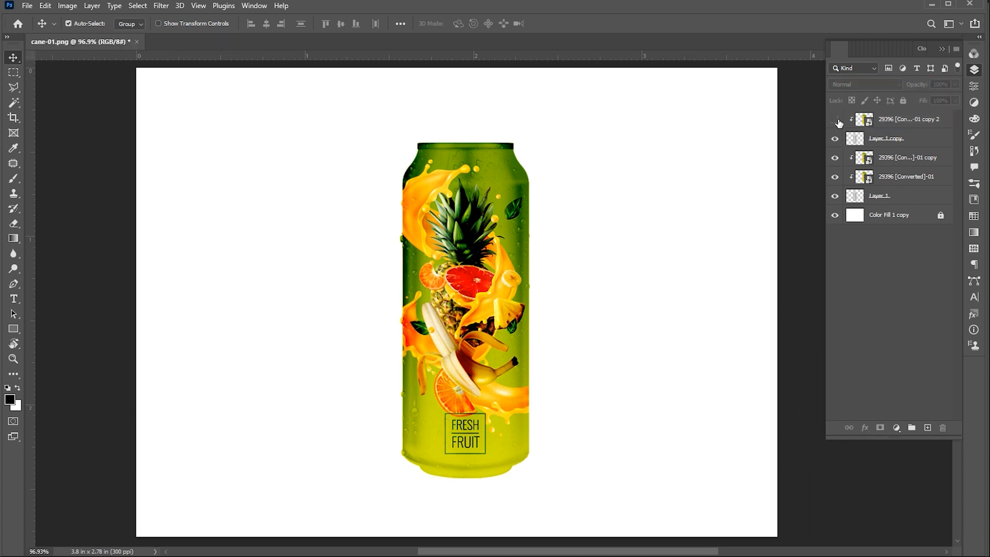
{"action": "left_click", "coordinate": [835, 119]}
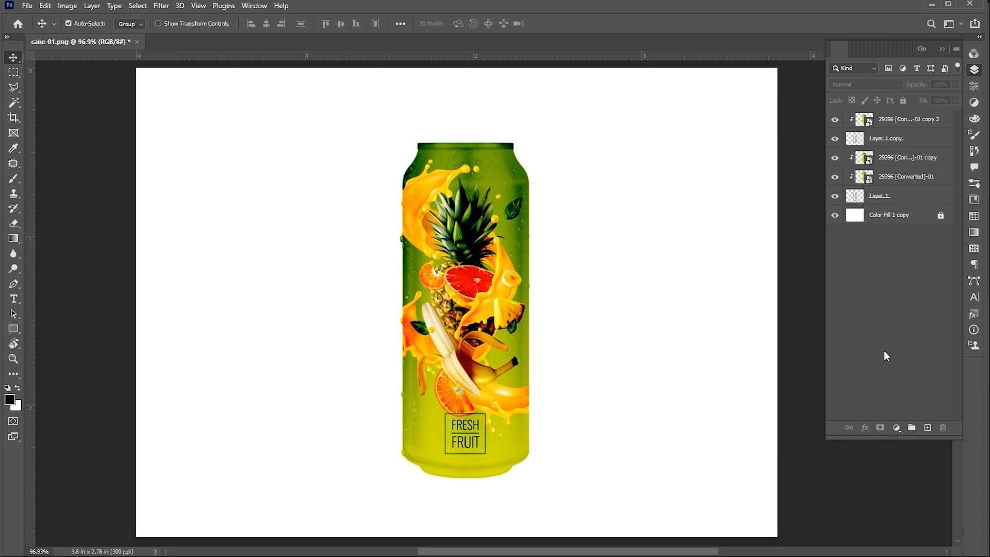
{"action": "mouse_move", "coordinate": [883, 354]}
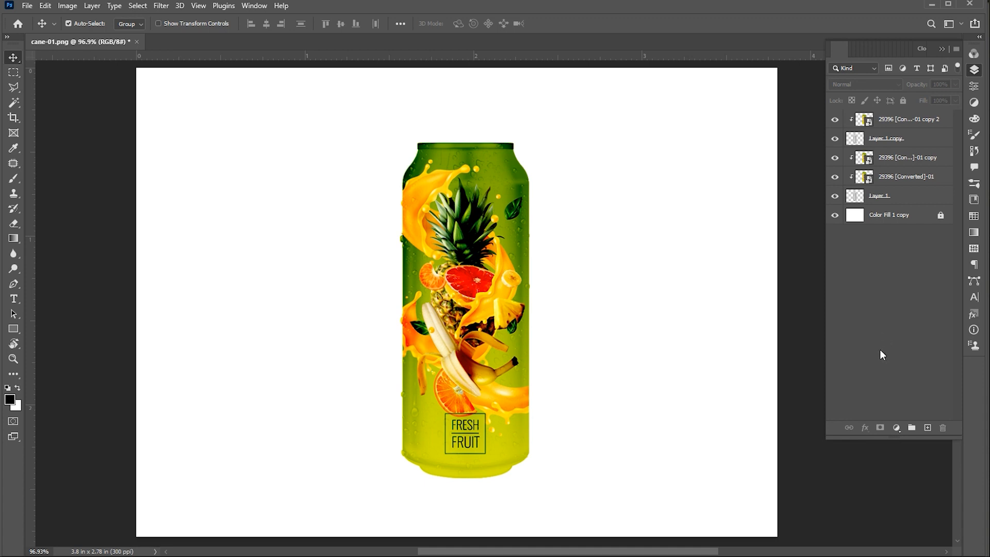
{"action": "mouse_move", "coordinate": [883, 286]}
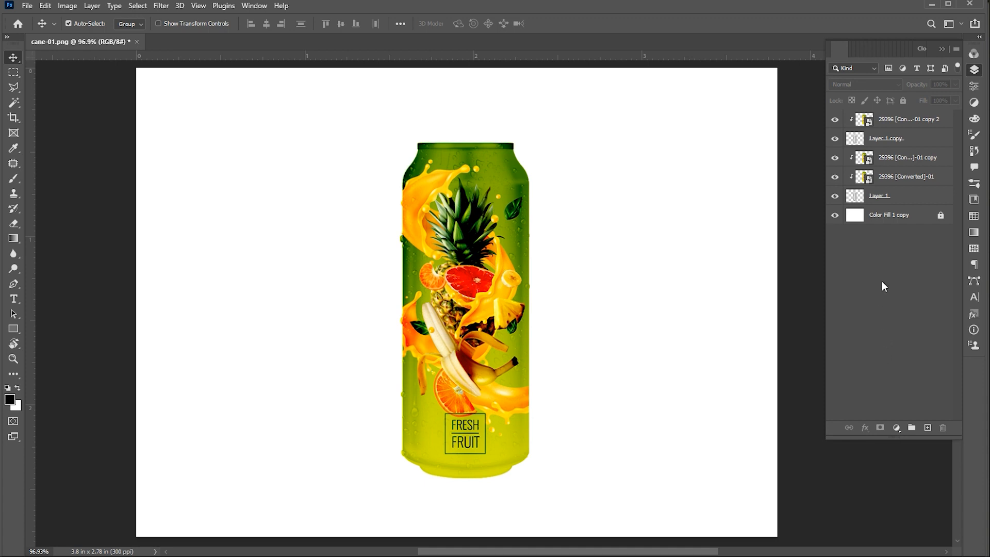
Add a gradient fill layer above the background with yellow-to-green colour stops
{"action": "left_click", "coordinate": [889, 215]}
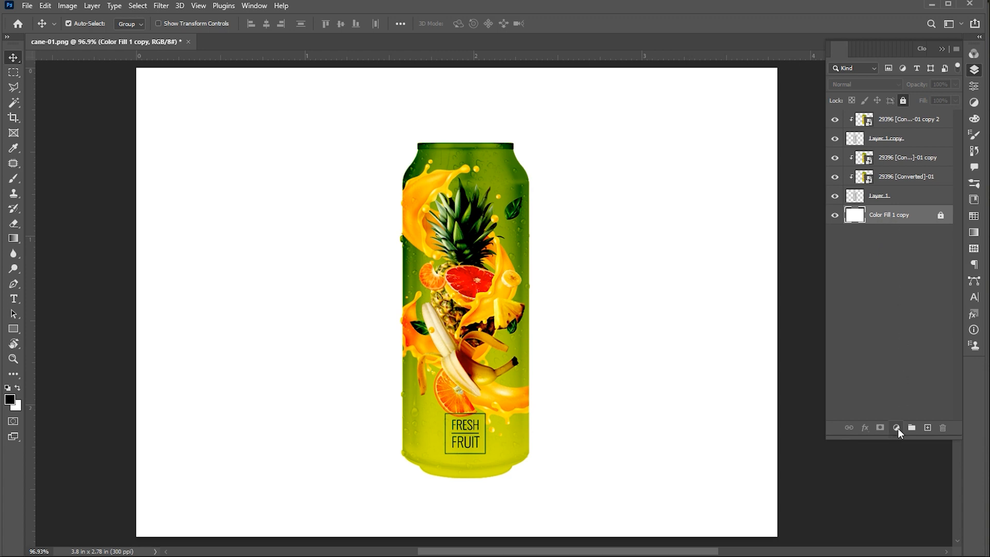
{"action": "left_click", "coordinate": [896, 427]}
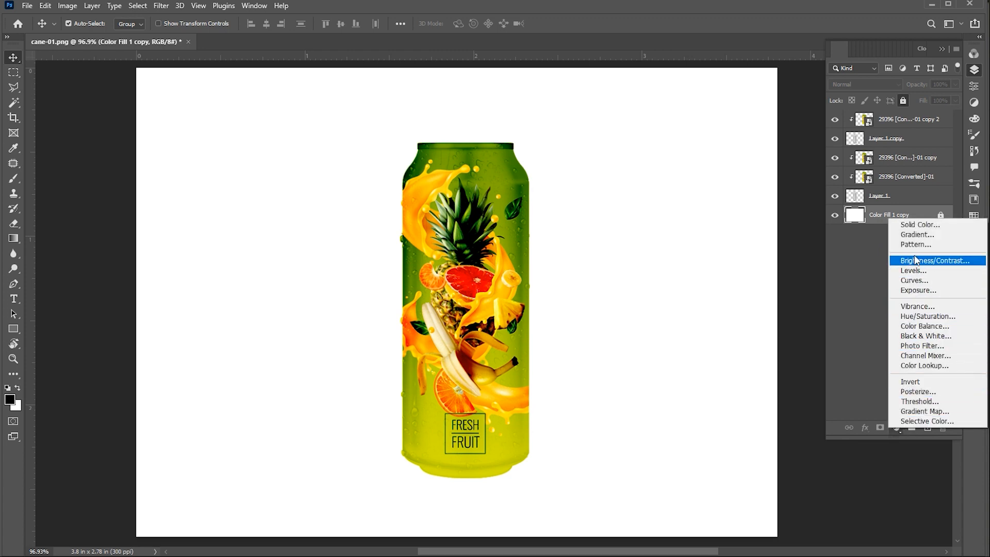
{"action": "left_click", "coordinate": [915, 234]}
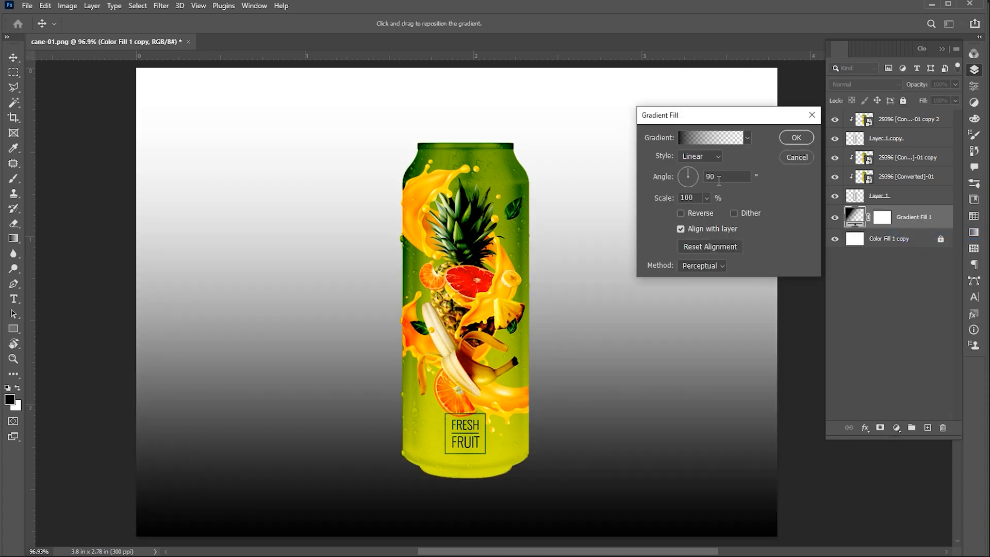
{"action": "left_click", "coordinate": [710, 137]}
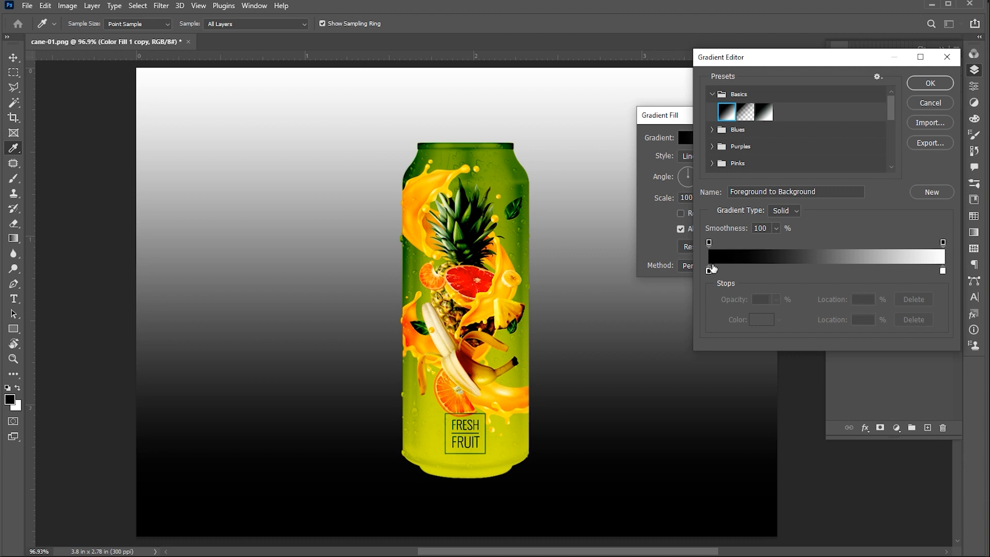
{"action": "left_click", "coordinate": [709, 268]}
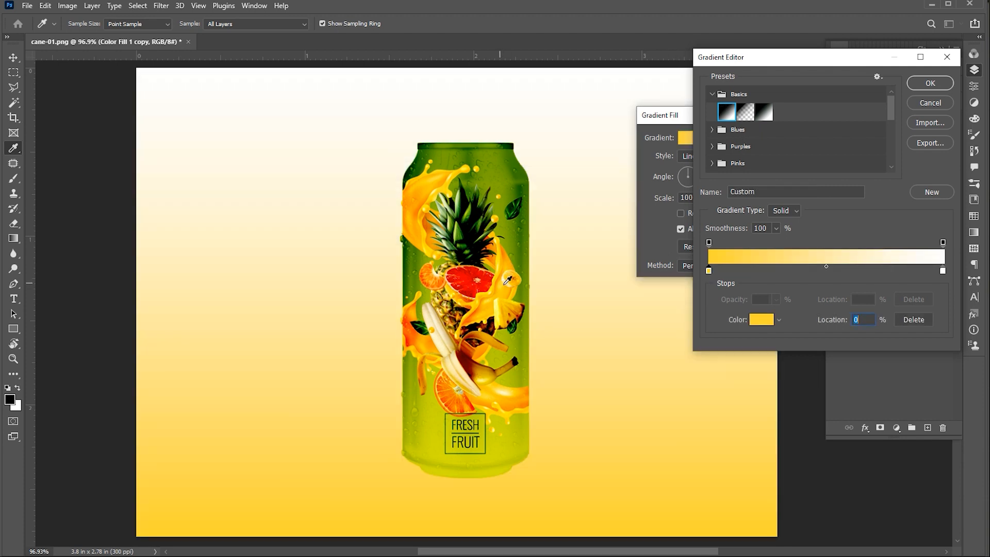
{"action": "left_click", "coordinate": [943, 271]}
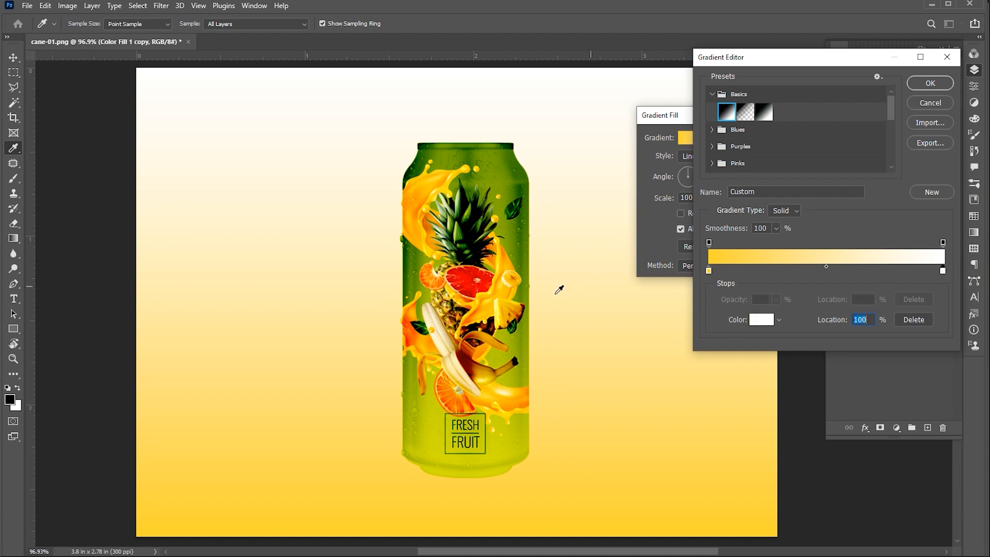
{"action": "mouse_move", "coordinate": [511, 217]}
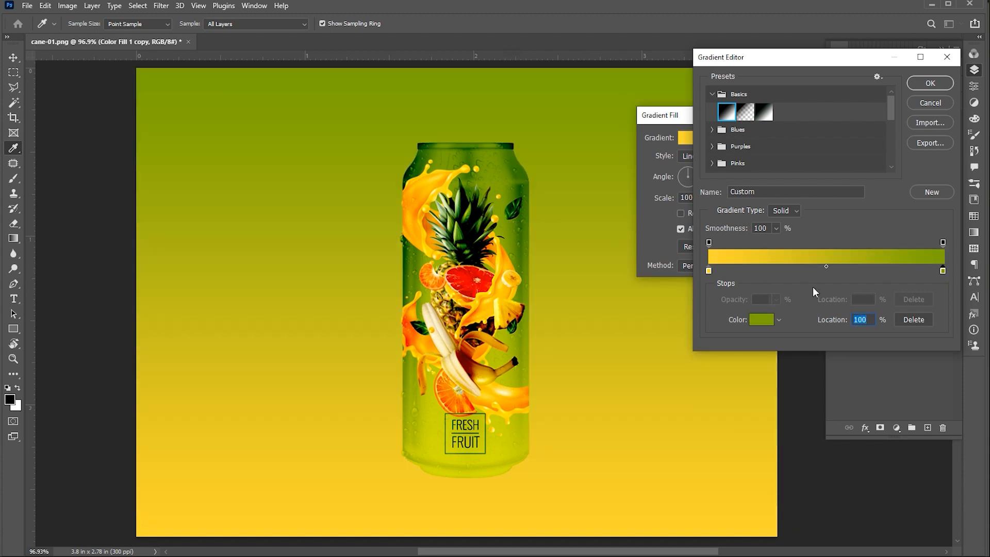
{"action": "left_click", "coordinate": [929, 83]}
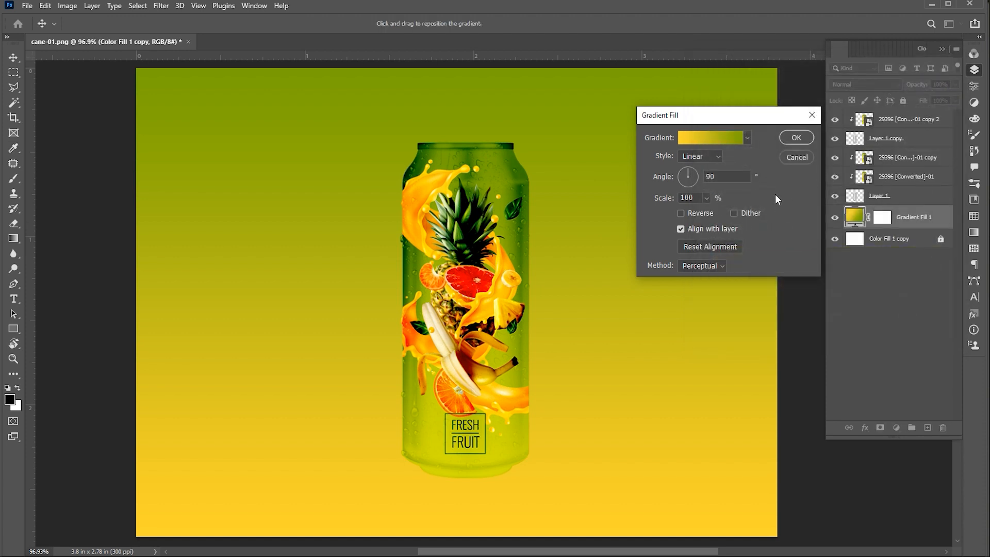
Make the gradient Radial, scale it to about 188% and apply it
{"action": "left_click", "coordinate": [699, 155]}
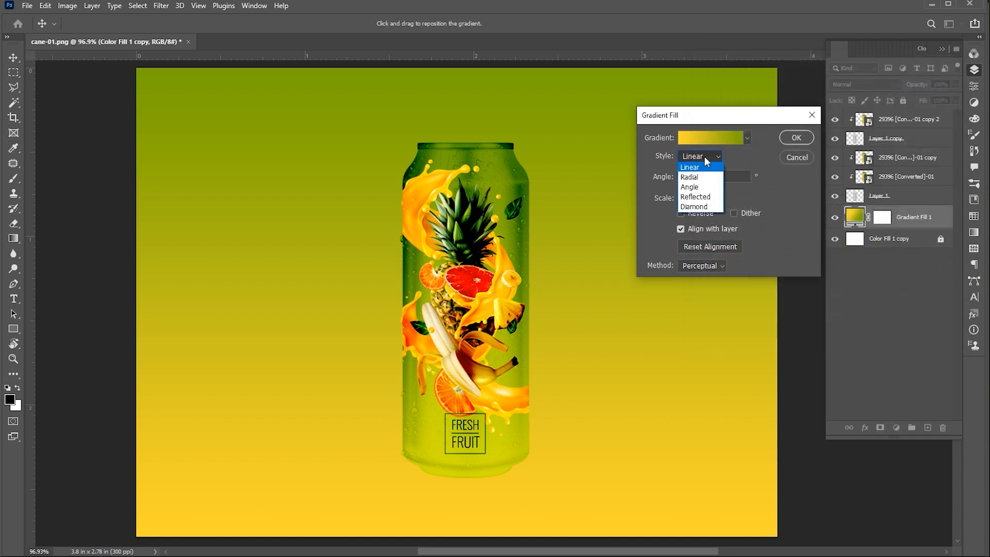
{"action": "left_click", "coordinate": [689, 177]}
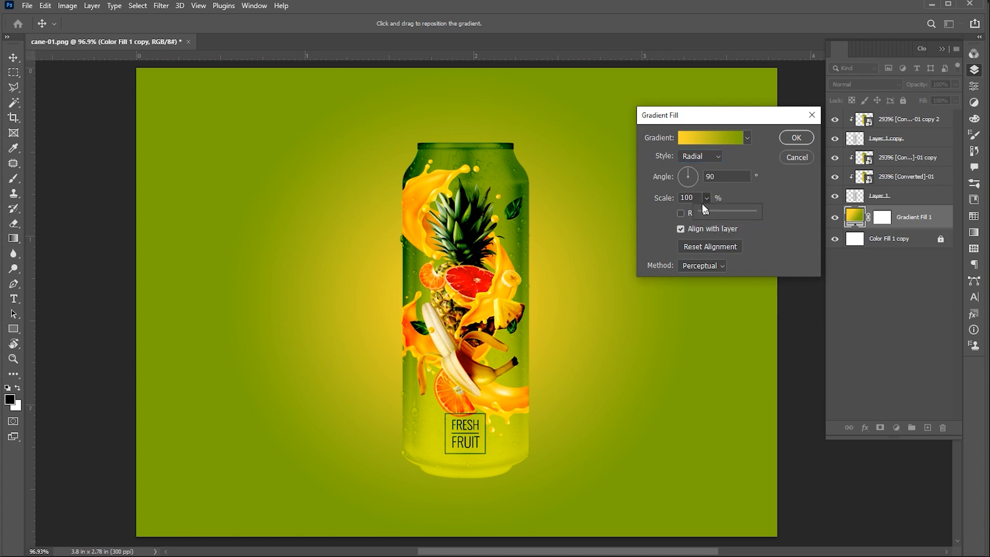
{"action": "left_click_drag", "start_coordinate": [694, 212], "coordinate": [713, 212]}
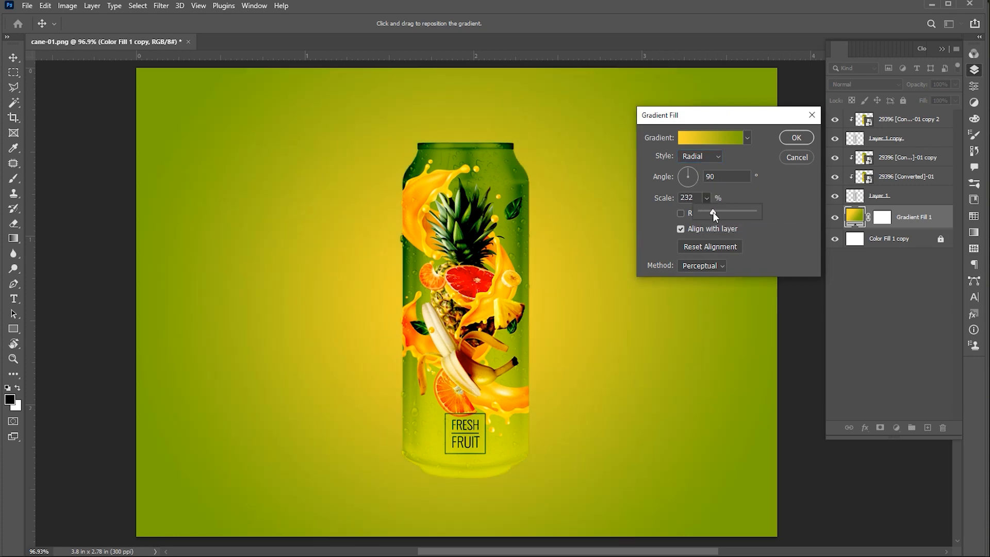
{"action": "left_click_drag", "start_coordinate": [717, 212], "coordinate": [710, 212]}
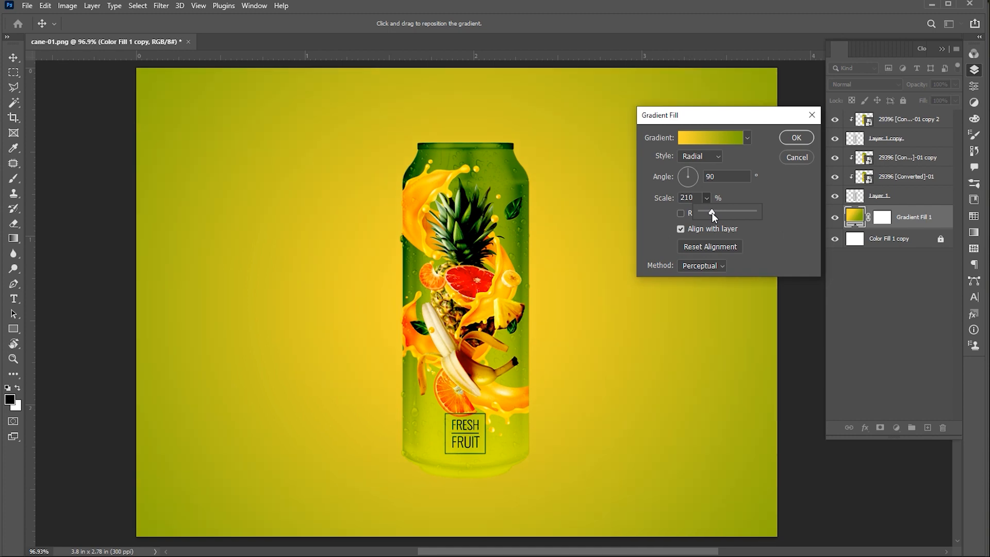
{"action": "left_click_drag", "start_coordinate": [729, 212], "coordinate": [710, 212]}
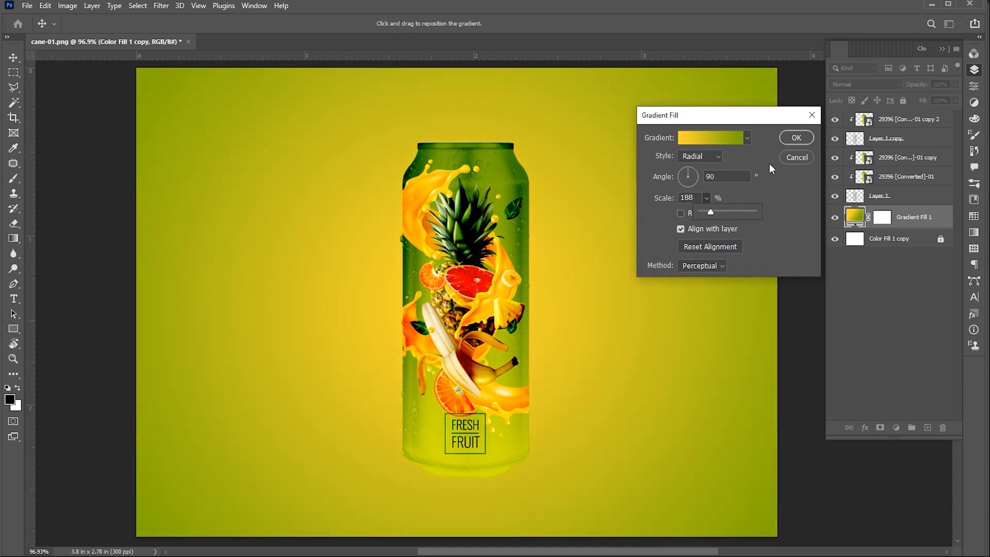
{"action": "left_click", "coordinate": [795, 137]}
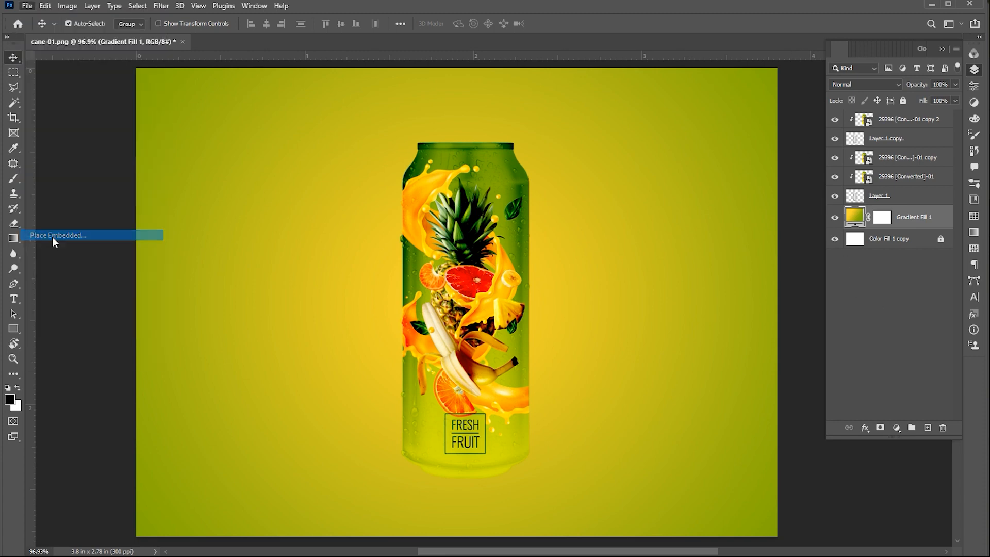
Place the halftone dot image embedded and enlarge it to surround the can
{"action": "left_click", "coordinate": [58, 235]}
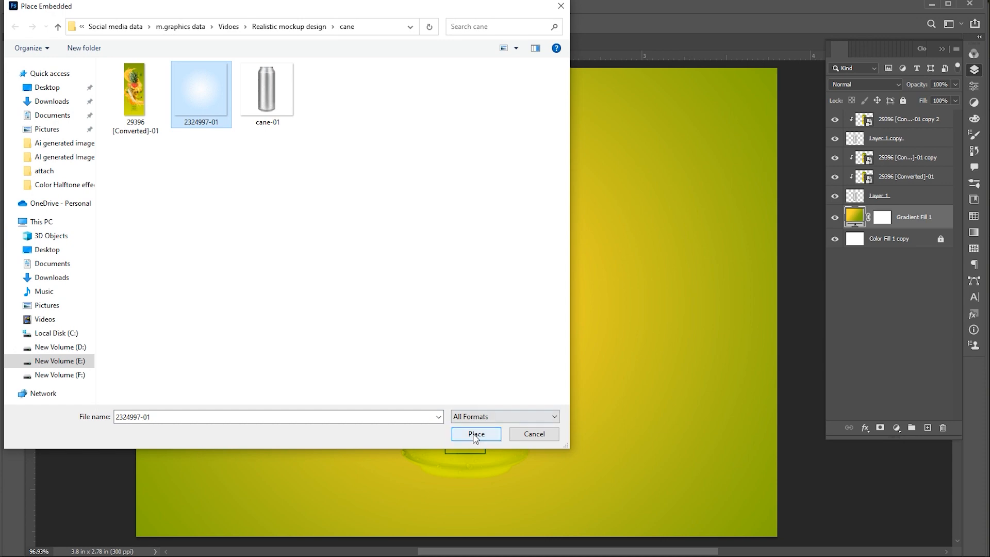
{"action": "left_click", "coordinate": [475, 434]}
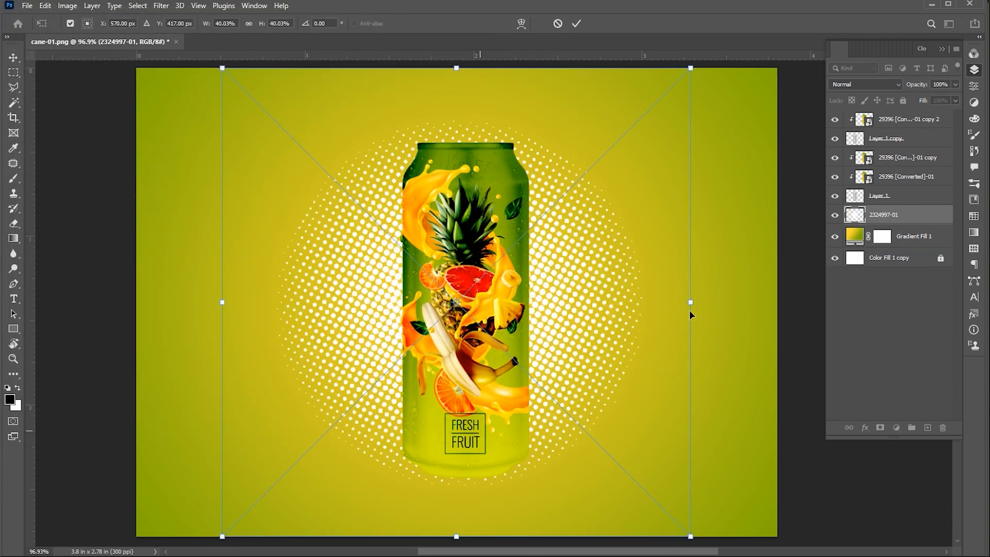
{"action": "left_click_drag", "start_coordinate": [689, 303], "coordinate": [757, 302]}
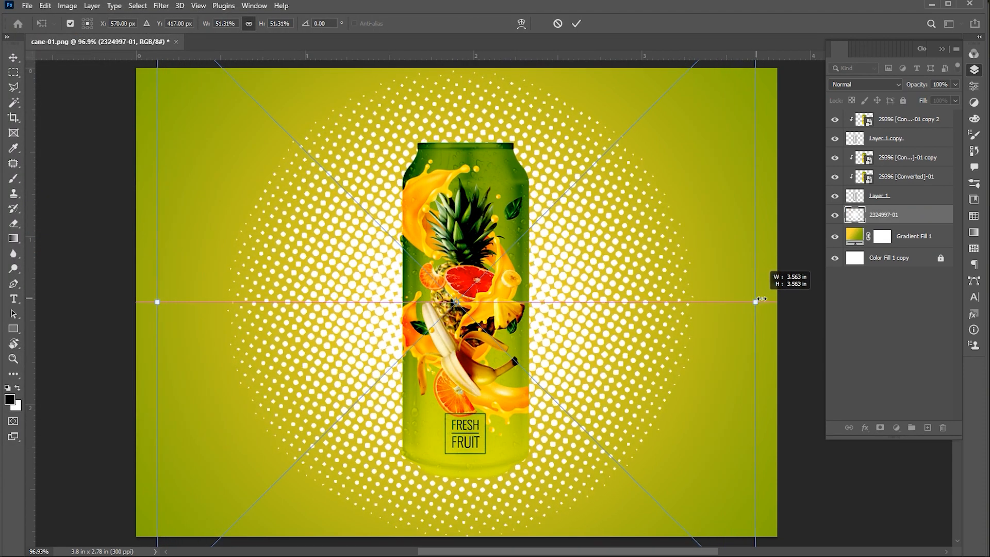
{"action": "left_click", "coordinate": [576, 24]}
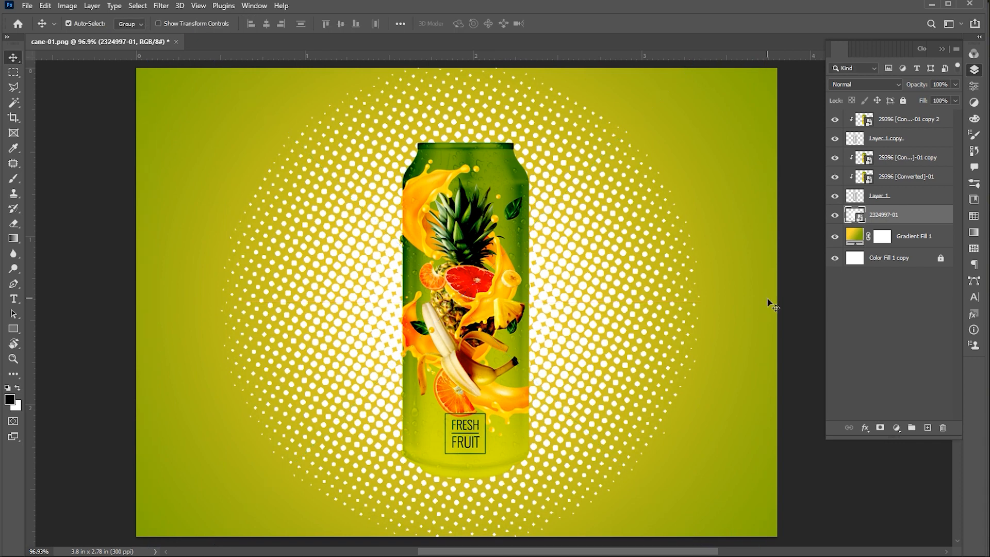
Set the halftone layer to Soft Light at about 38% opacity
{"action": "left_click", "coordinate": [865, 83]}
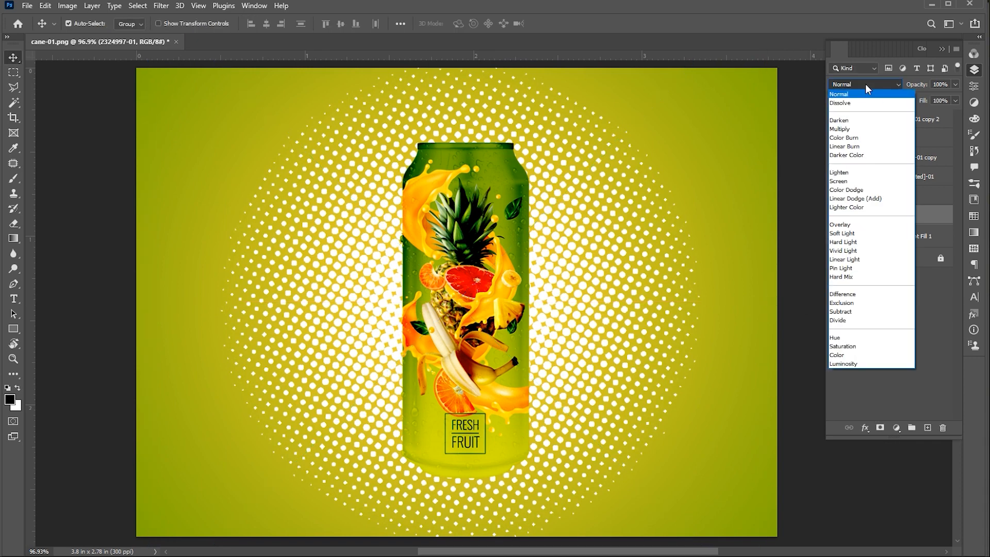
{"action": "left_click", "coordinate": [841, 232]}
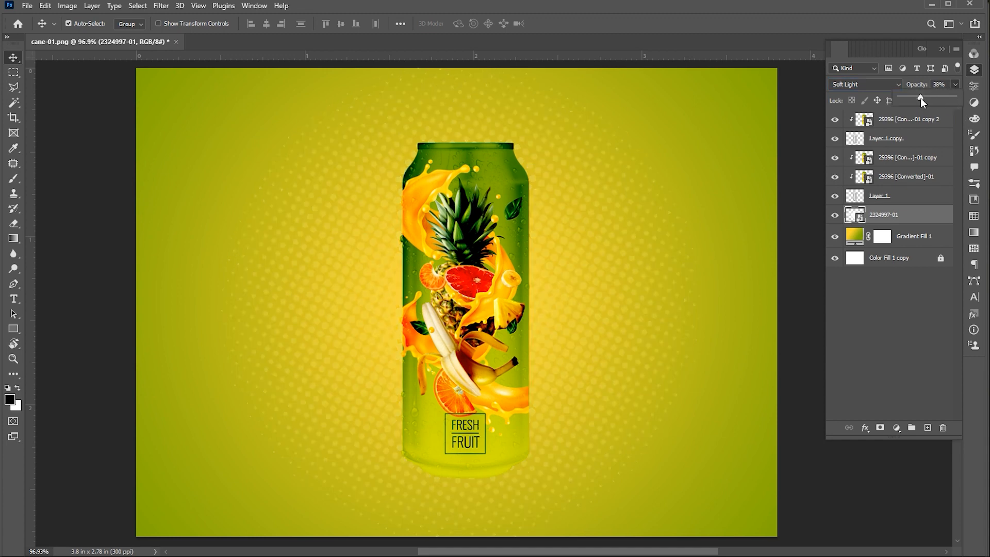
{"action": "left_click_drag", "start_coordinate": [922, 99], "coordinate": [917, 97]}
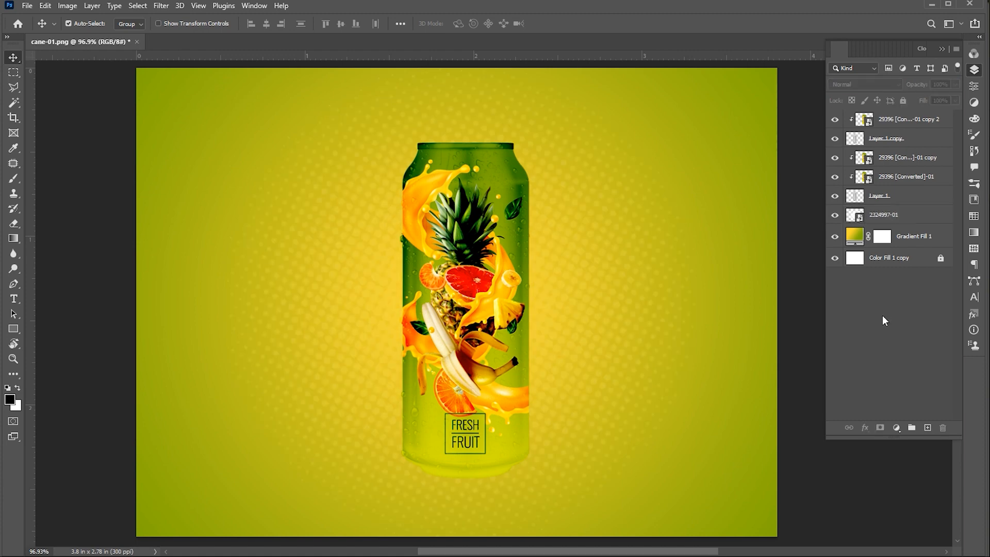
{"action": "left_click", "coordinate": [912, 235]}
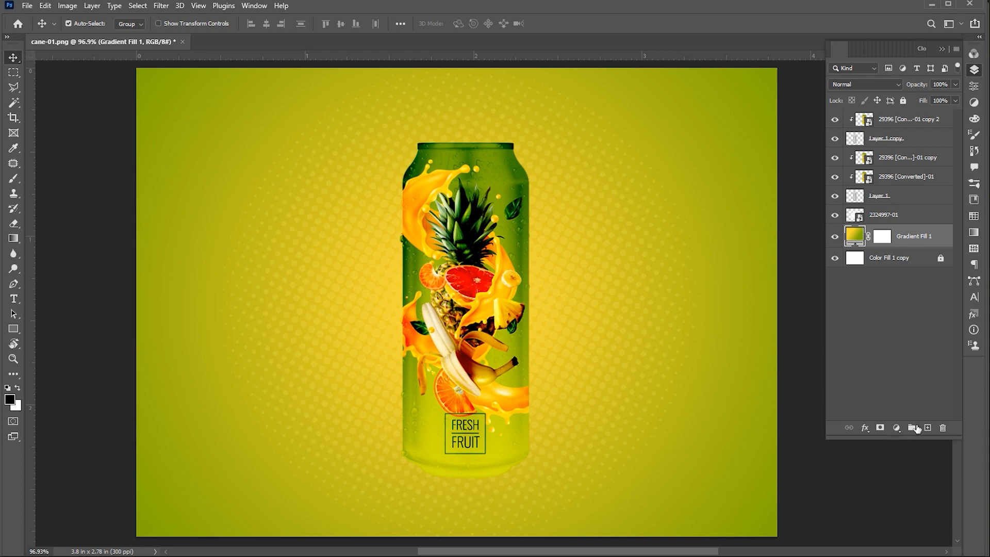
On a new layer, flatten a black soft blob into a shadow under the can at about 60% opacity
{"action": "left_click", "coordinate": [927, 427]}
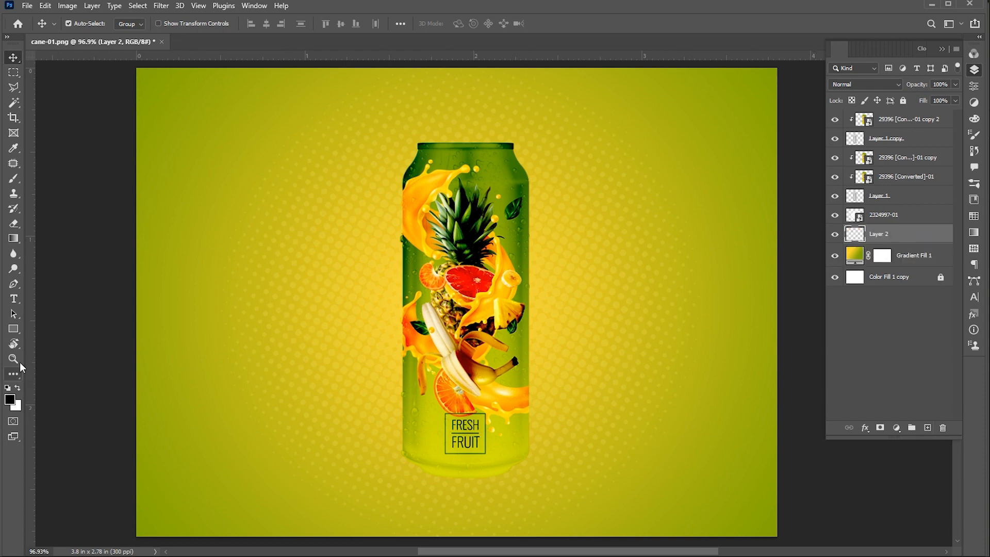
{"action": "left_click", "coordinate": [14, 179]}
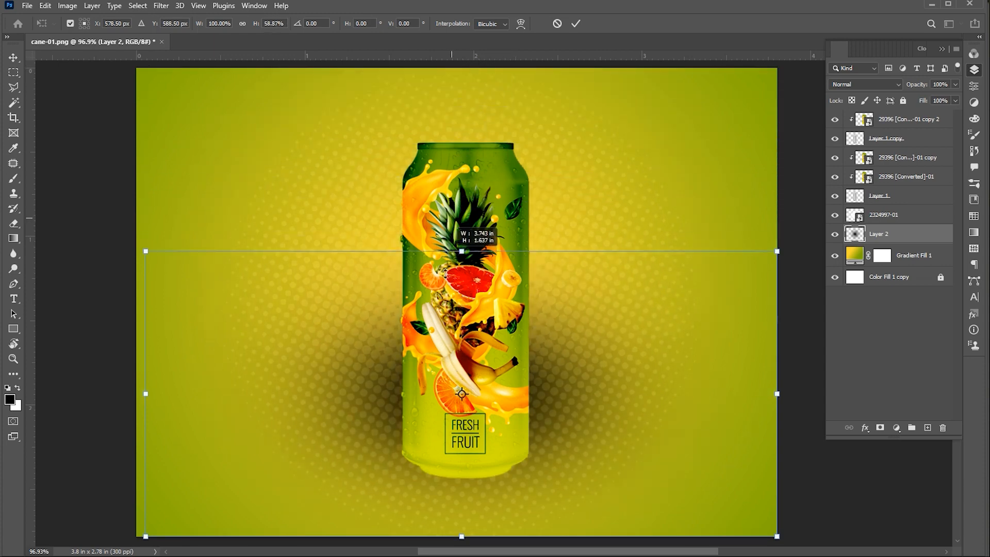
{"action": "left_click_drag", "start_coordinate": [461, 250], "coordinate": [461, 478]}
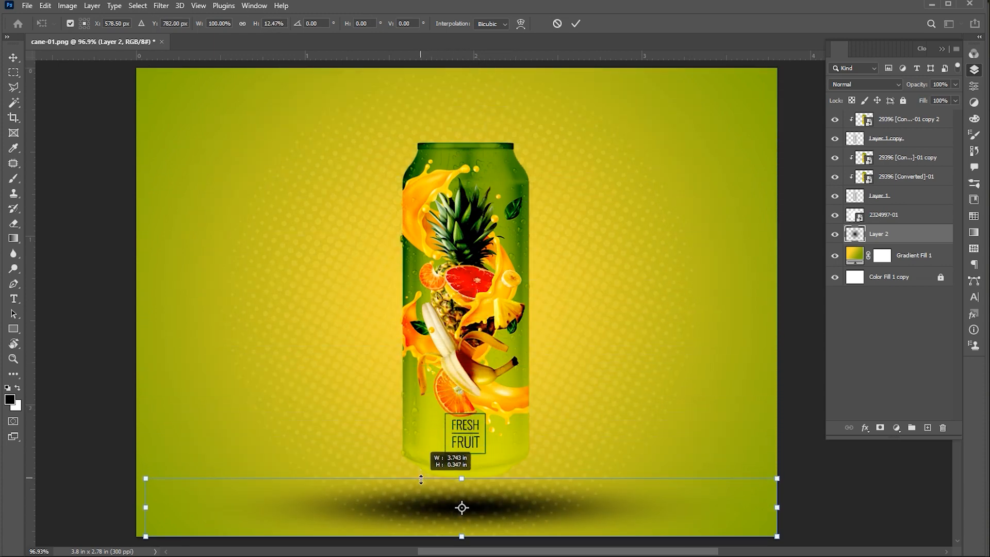
{"action": "left_click_drag", "start_coordinate": [776, 477], "coordinate": [670, 486]}
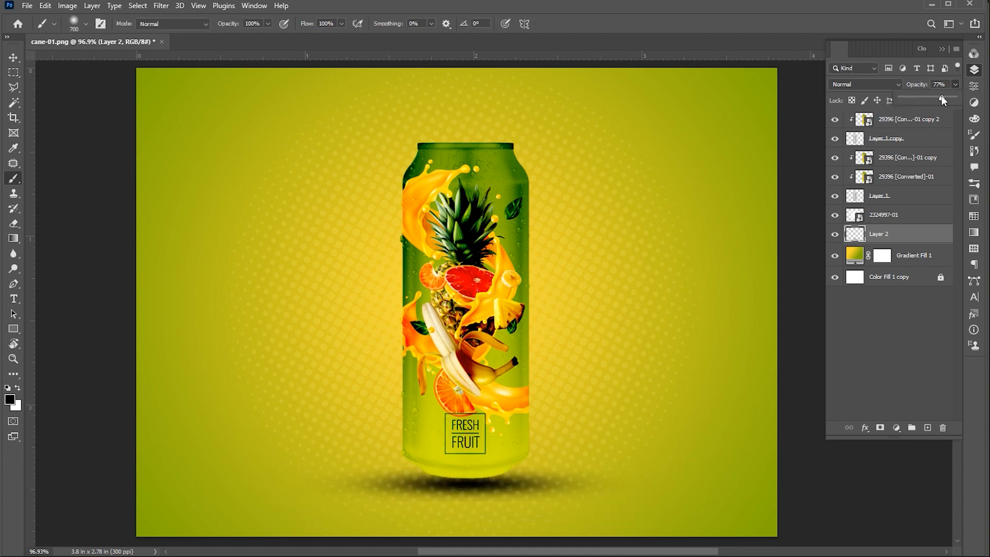
{"action": "left_click_drag", "start_coordinate": [942, 100], "coordinate": [934, 100]}
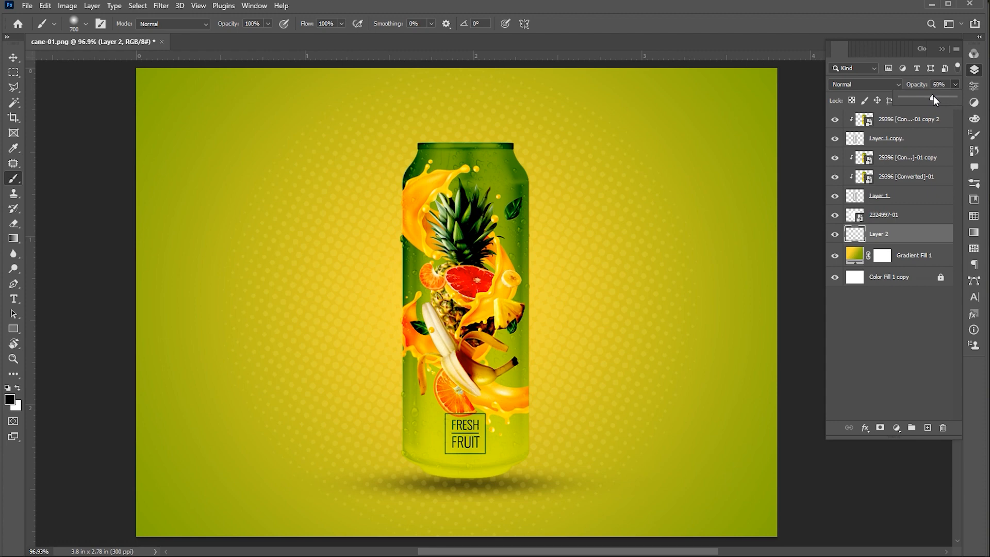
{"action": "left_click", "coordinate": [940, 83]}
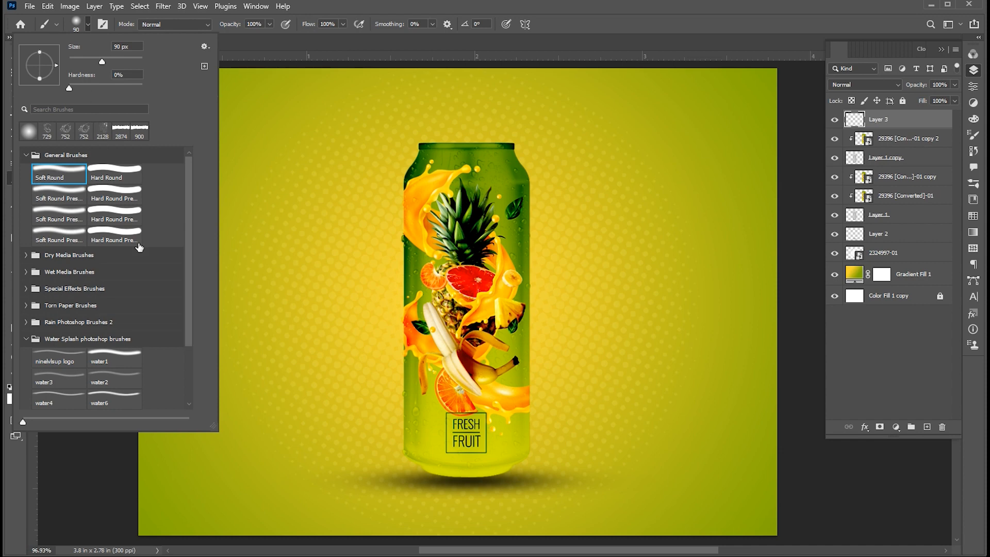
Choose a Water Splash brush and stamp white splashes around the can
{"action": "scroll", "scroll_direction": "down", "scroll_amount": 3}
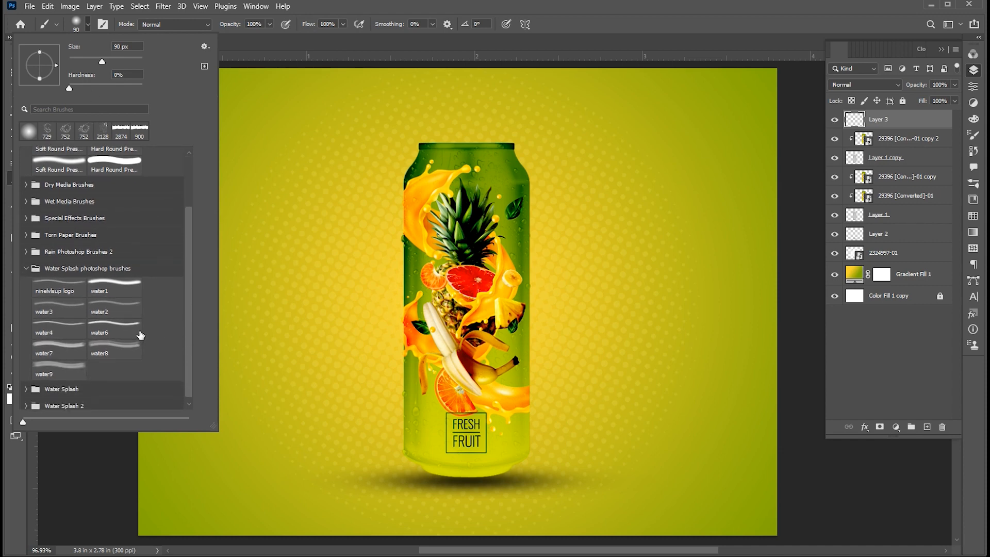
{"action": "left_click", "coordinate": [114, 352]}
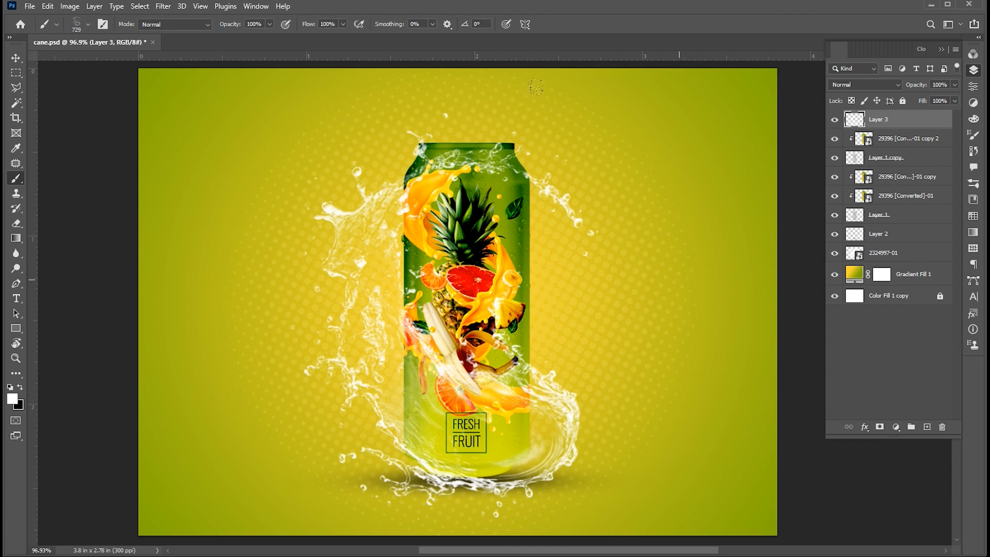
{"action": "left_click", "coordinate": [16, 58]}
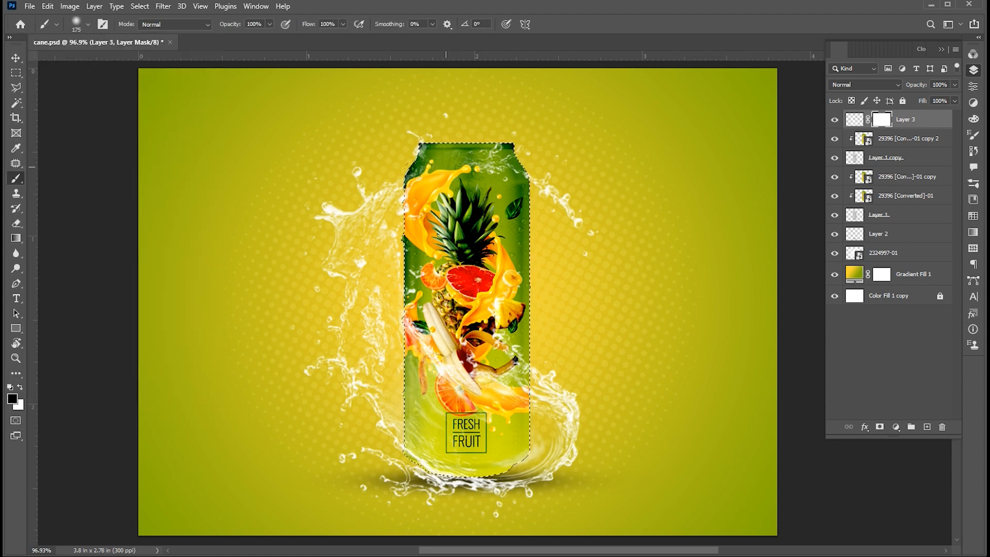
Mask the splash layer to the can selection and set its blend mode to Overlay
{"action": "left_click", "coordinate": [15, 58]}
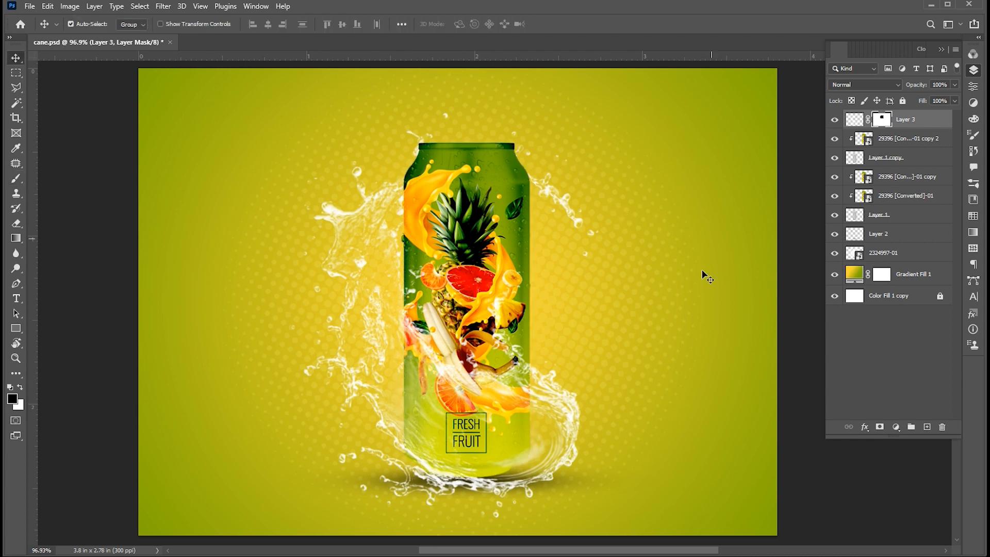
{"action": "left_click", "coordinate": [865, 84]}
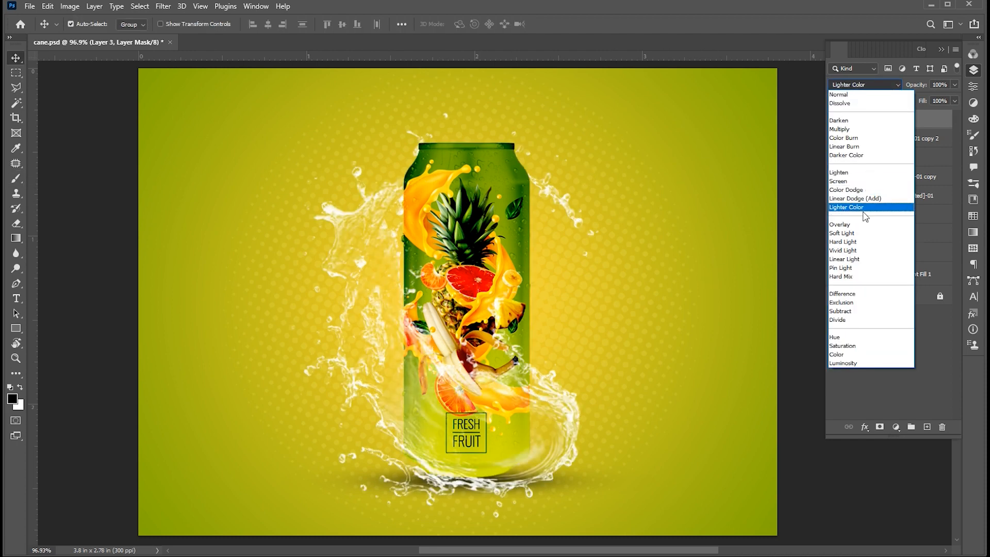
{"action": "left_click", "coordinate": [839, 224]}
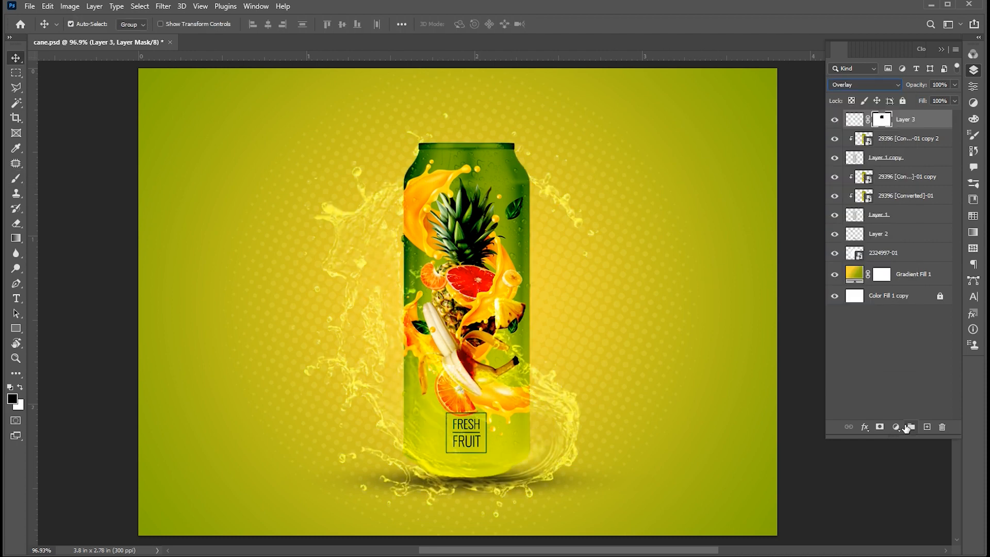